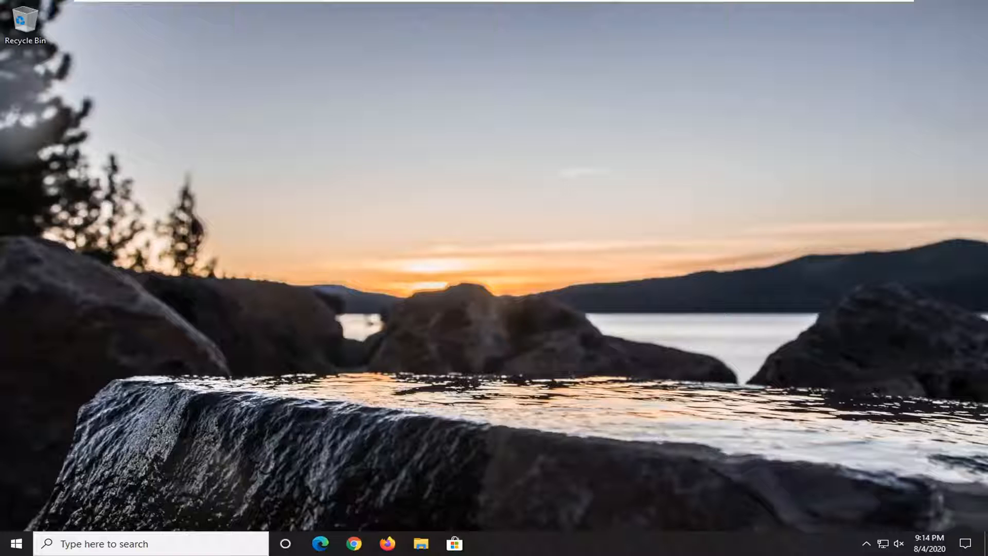
Search the Start menu for "control Panel" to open All Control Panel Items.
left_click(10, 543)
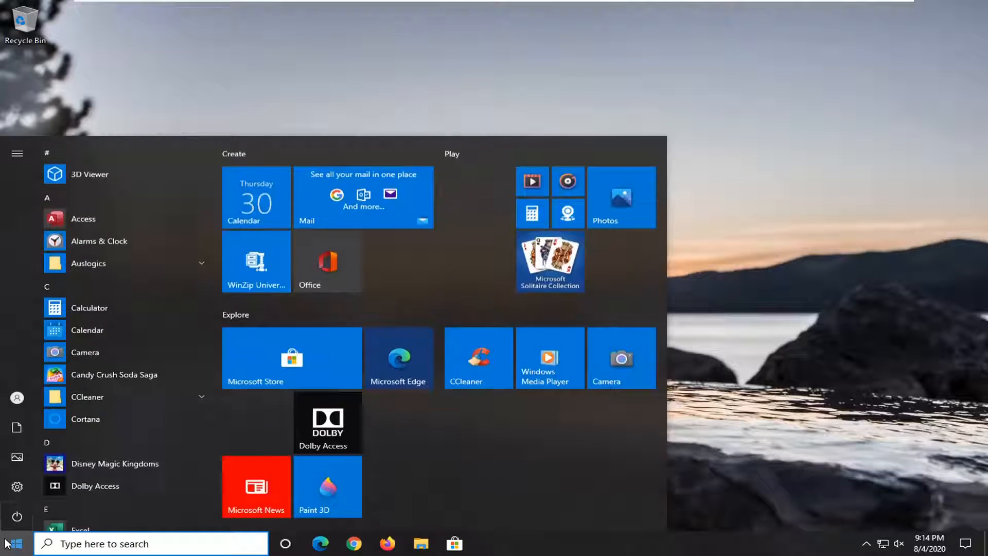
type("control Panel")
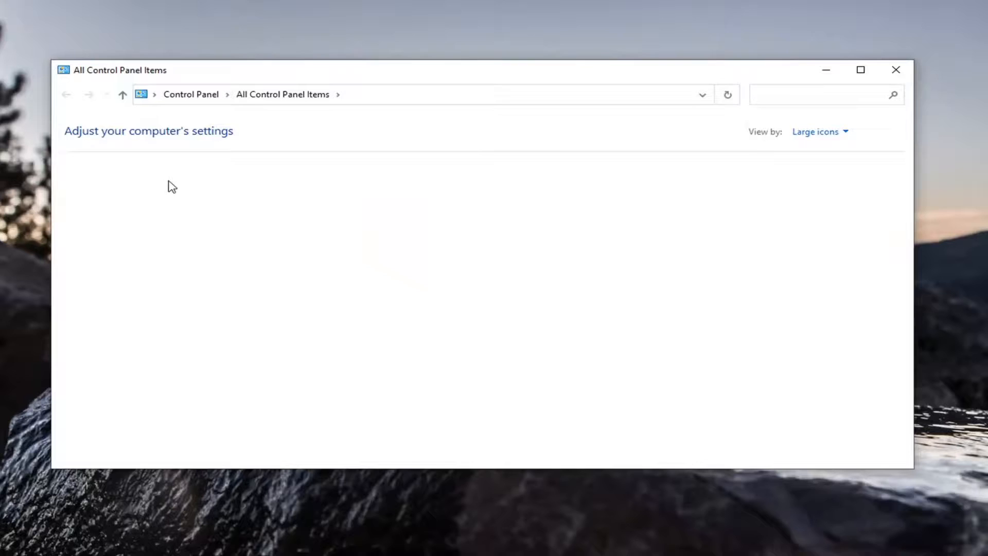
Open Network and Sharing Center from All Control Panel Items, showing the Ethernet0 connection.
left_click(820, 132)
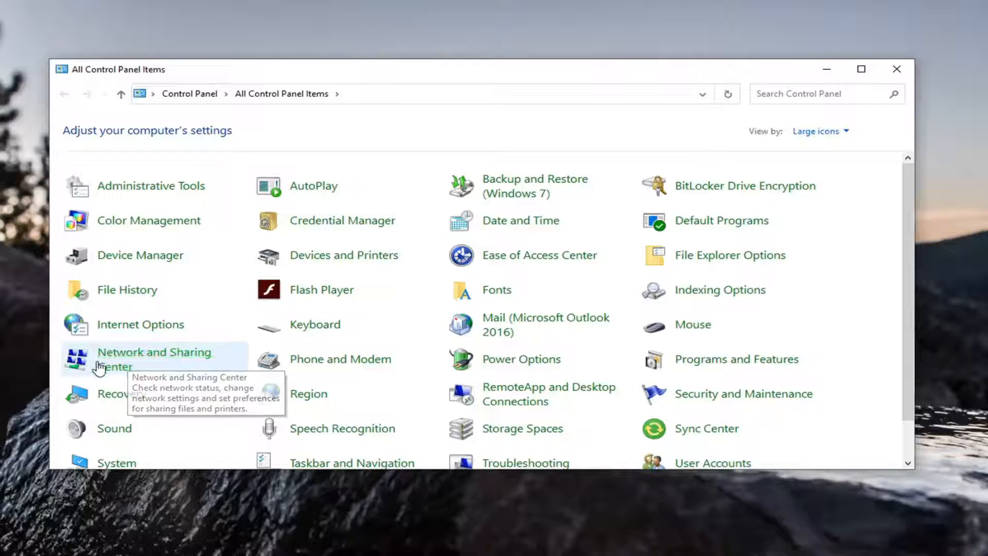
left_click(155, 359)
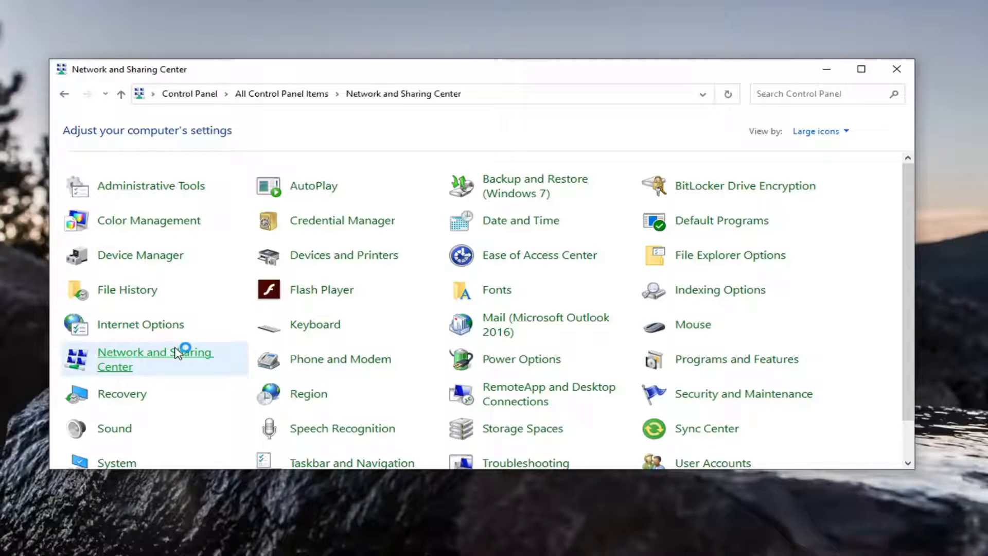
left_click(155, 359)
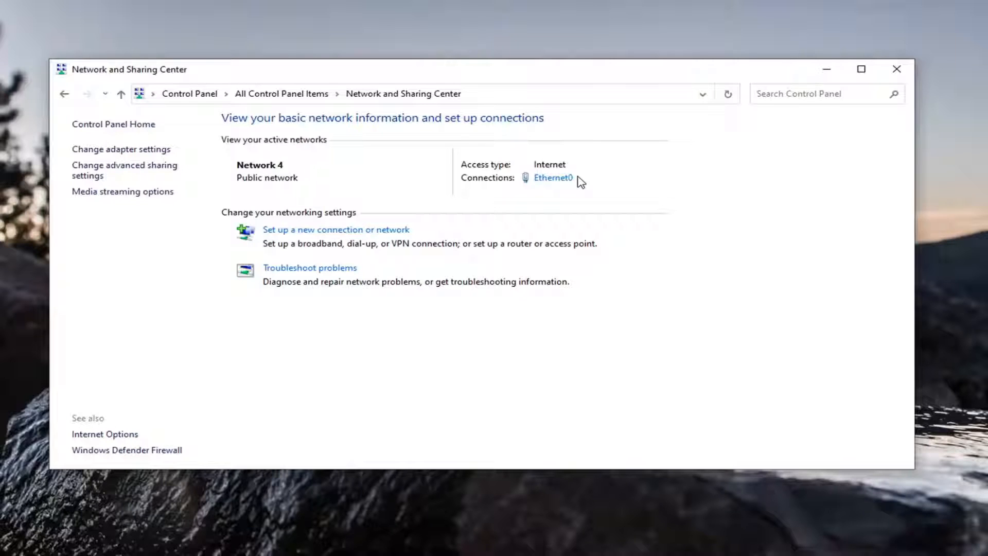
Open Internet Protocol Version 4 (TCP/IPv4) properties from the Ethernet0 status window.
left_click(553, 177)
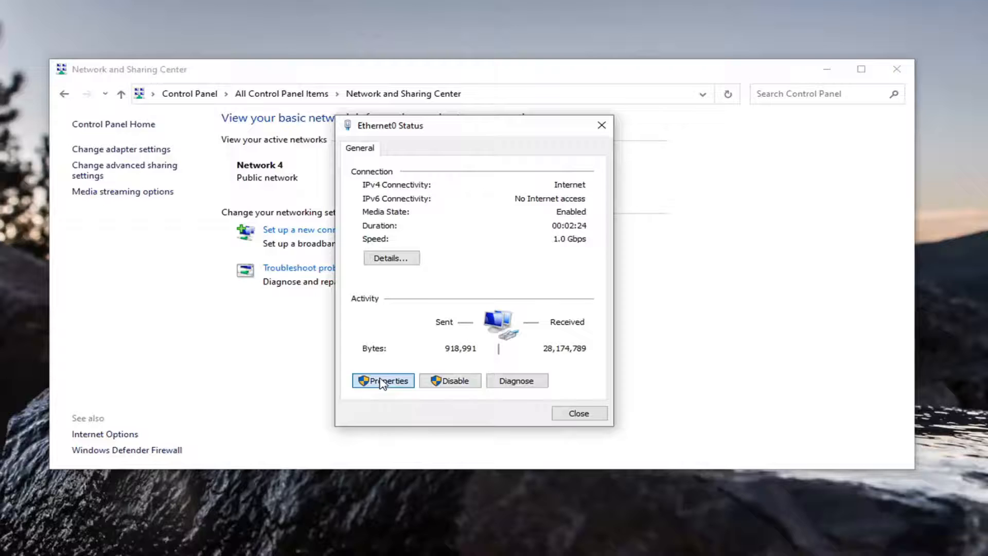
left_click(383, 380)
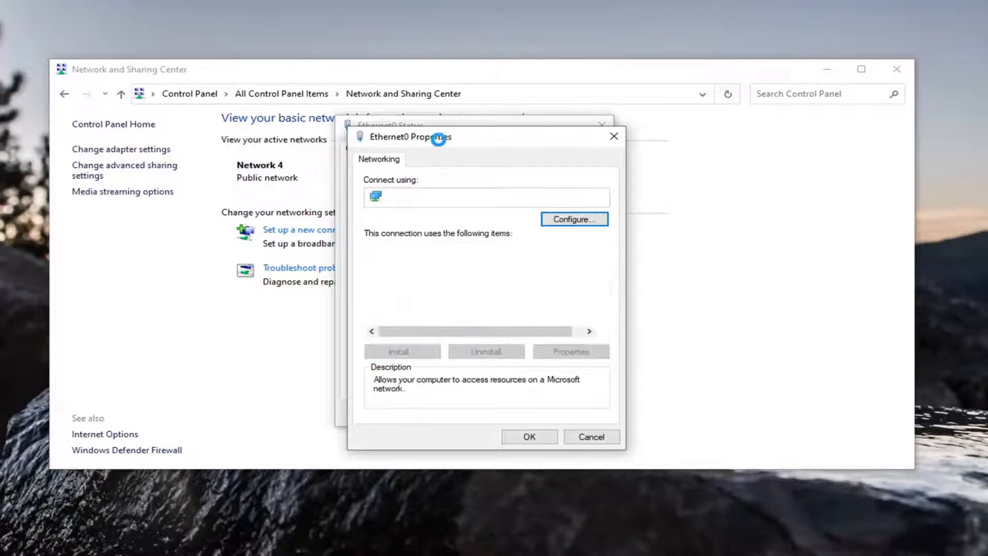
left_click(454, 252)
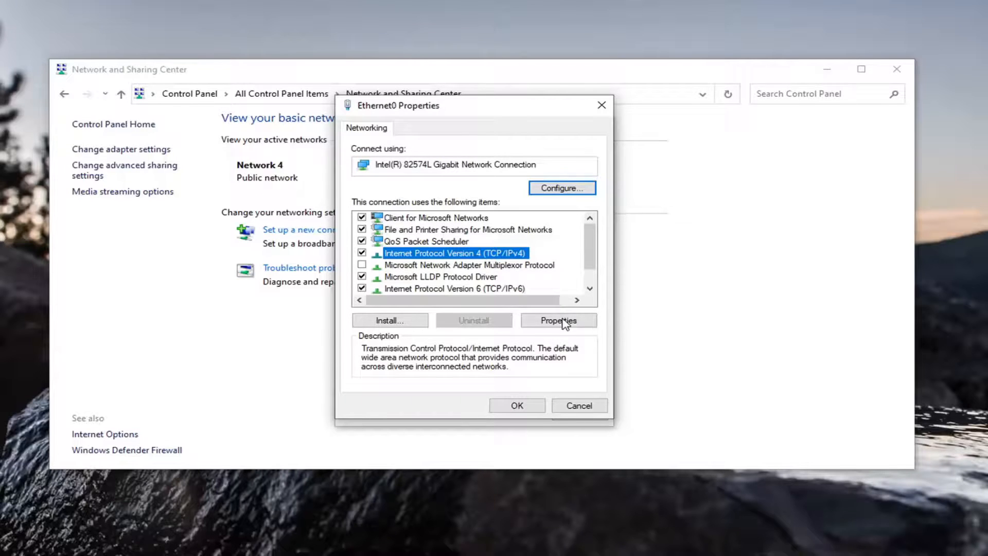
left_click(558, 320)
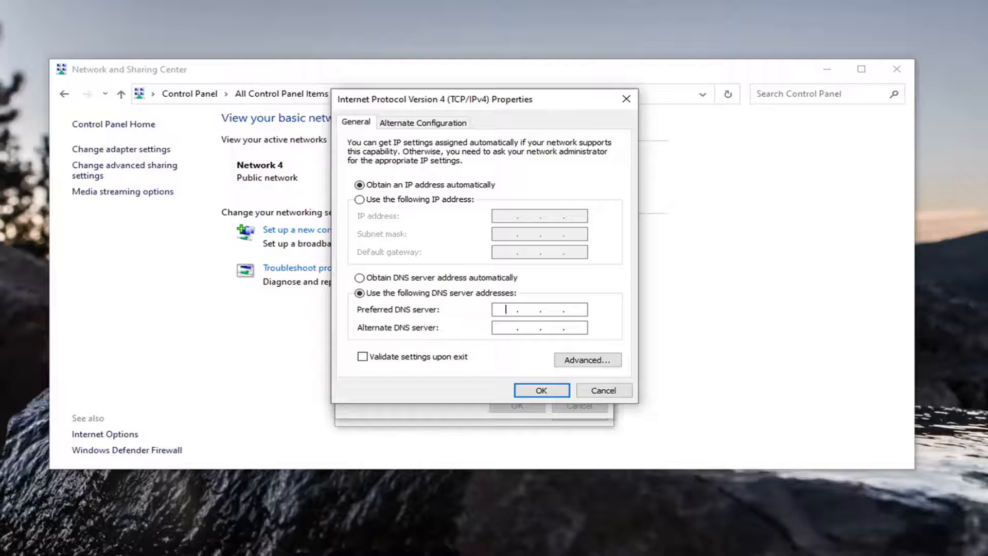
Set Preferred DNS 8.8.8.8 and Alternate DNS 8.8.4.4, confirm, and return to Ethernet0 Status.
type("8.8.")
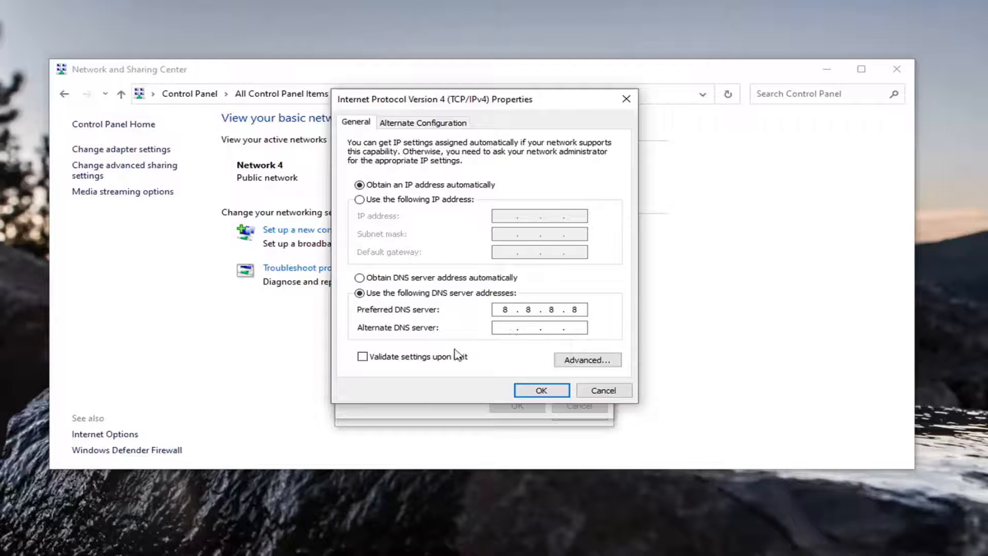
type("8 . .")
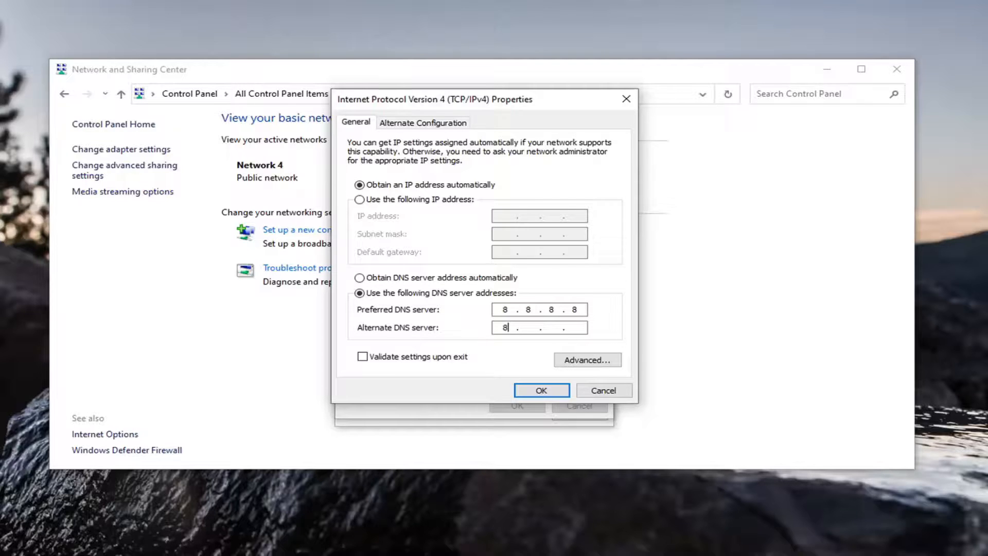
type(".8.4.4")
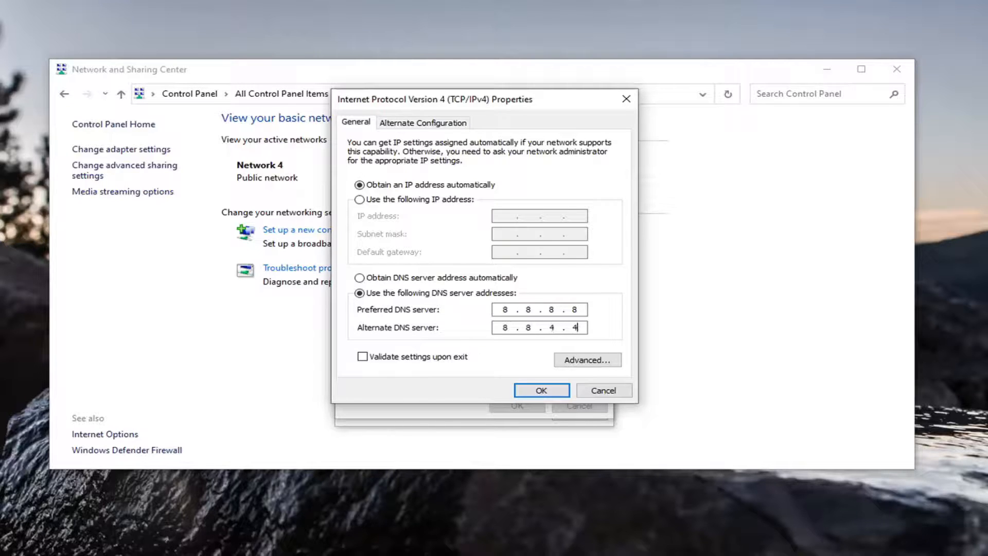
left_click(541, 390)
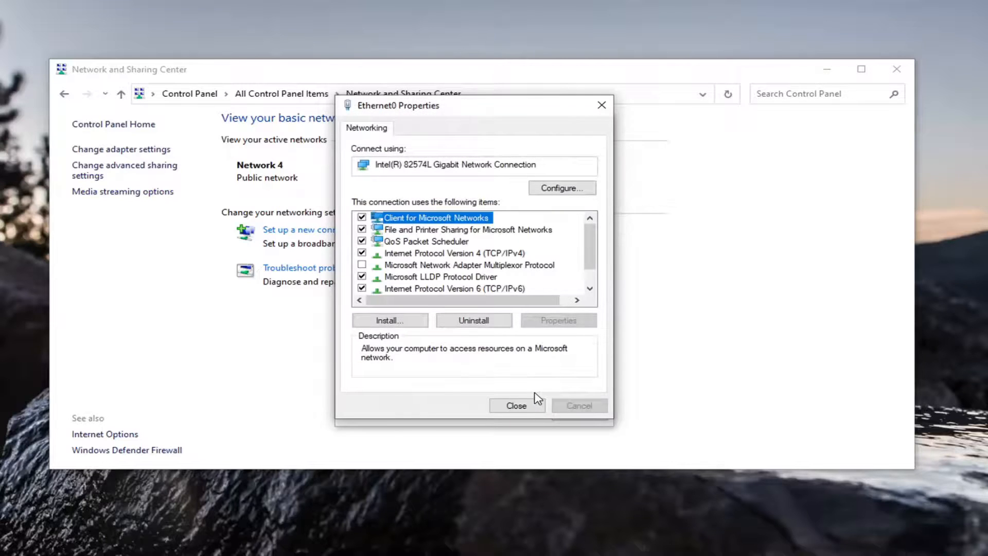
left_click(516, 405)
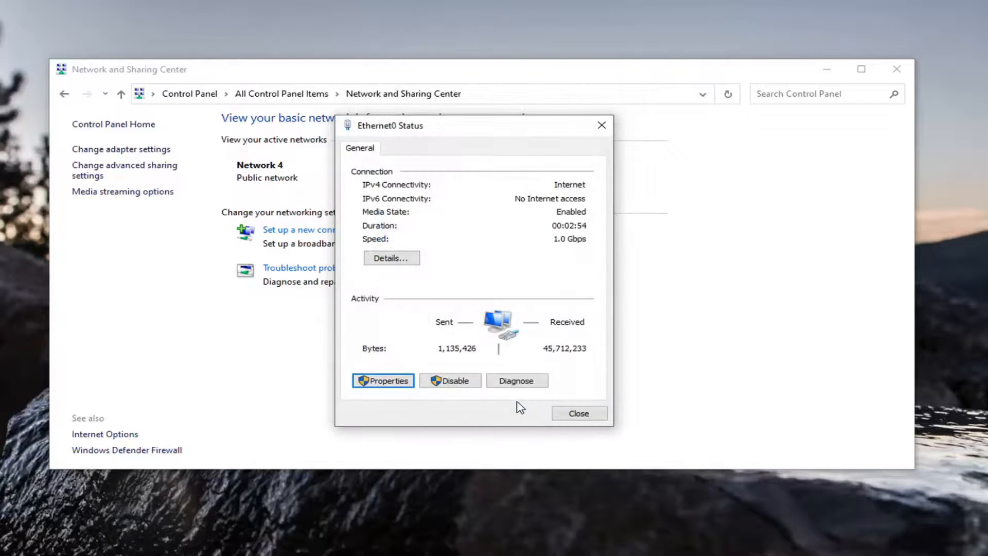